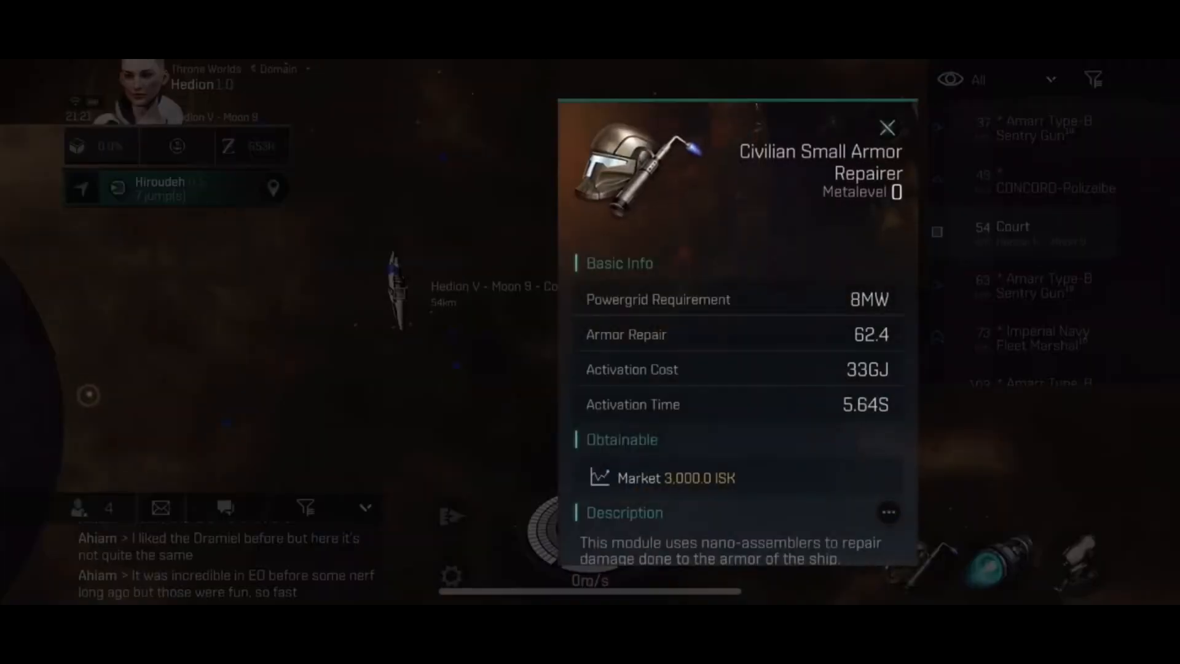
Close the Civilian Small Armor Repairer info card and return to the space view.
left_click(886, 127)
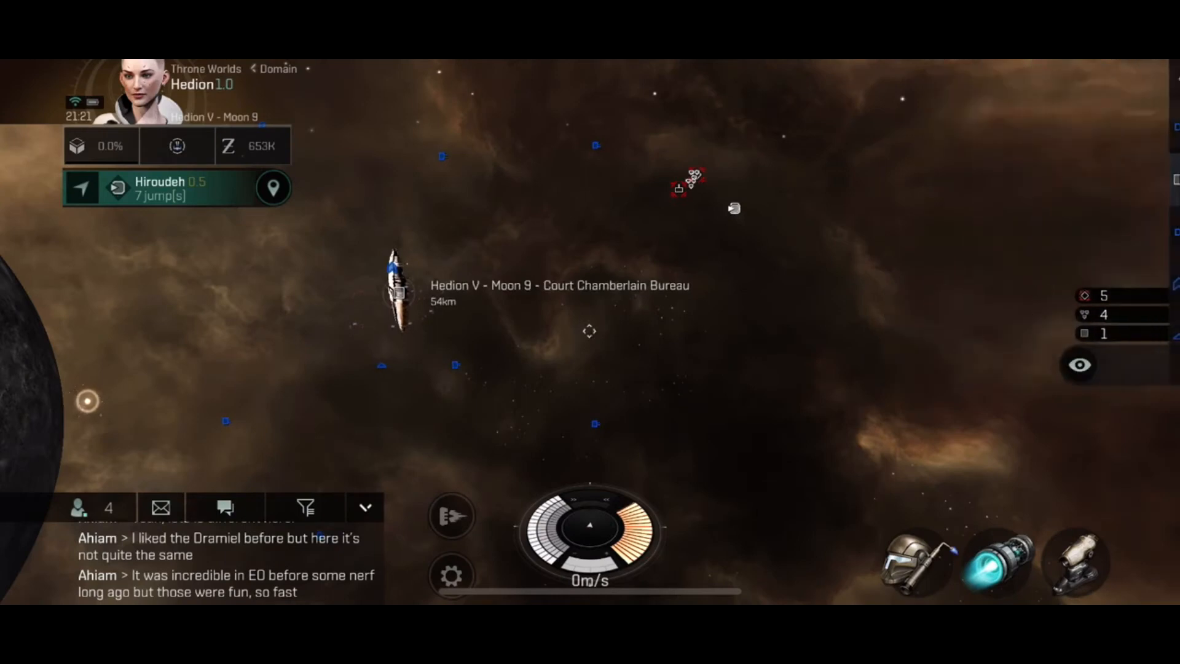
left_click(1080, 365)
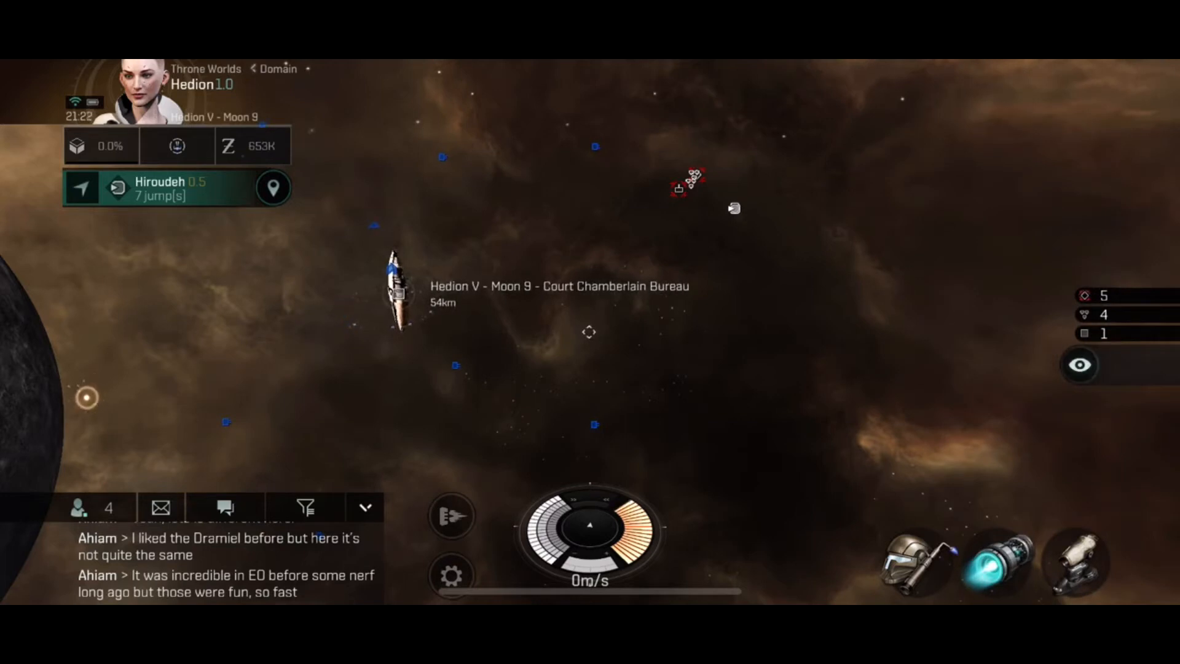
Set the overview filter to show only stations, then close the filter options.
left_click(1080, 365)
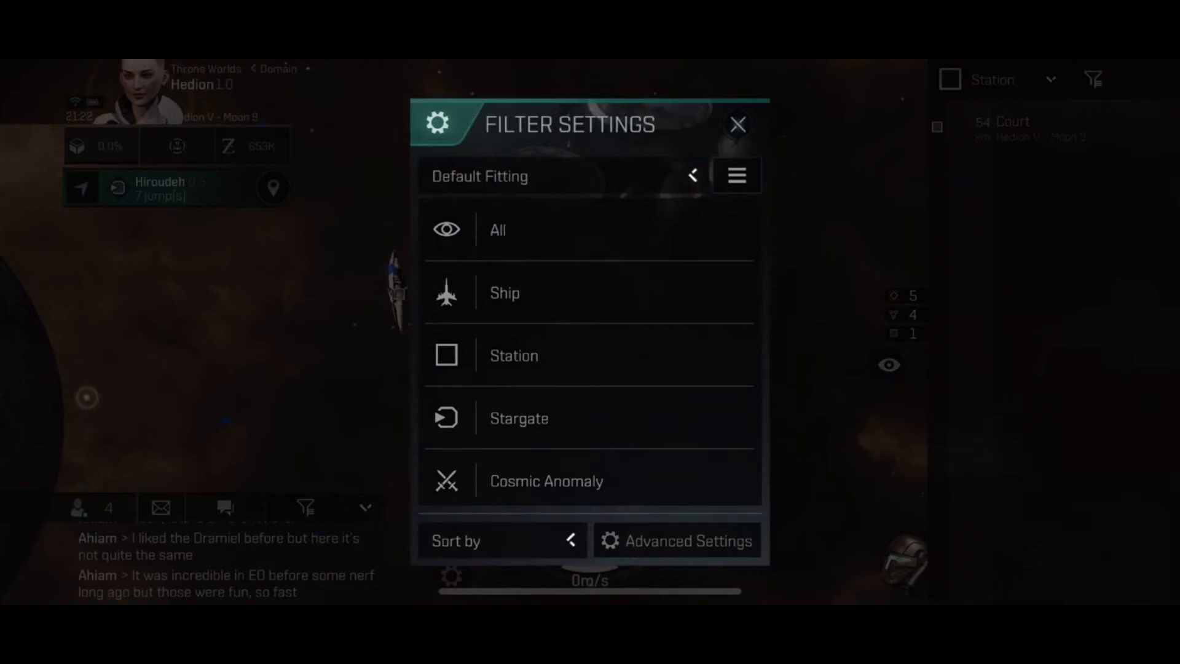
left_click(737, 124)
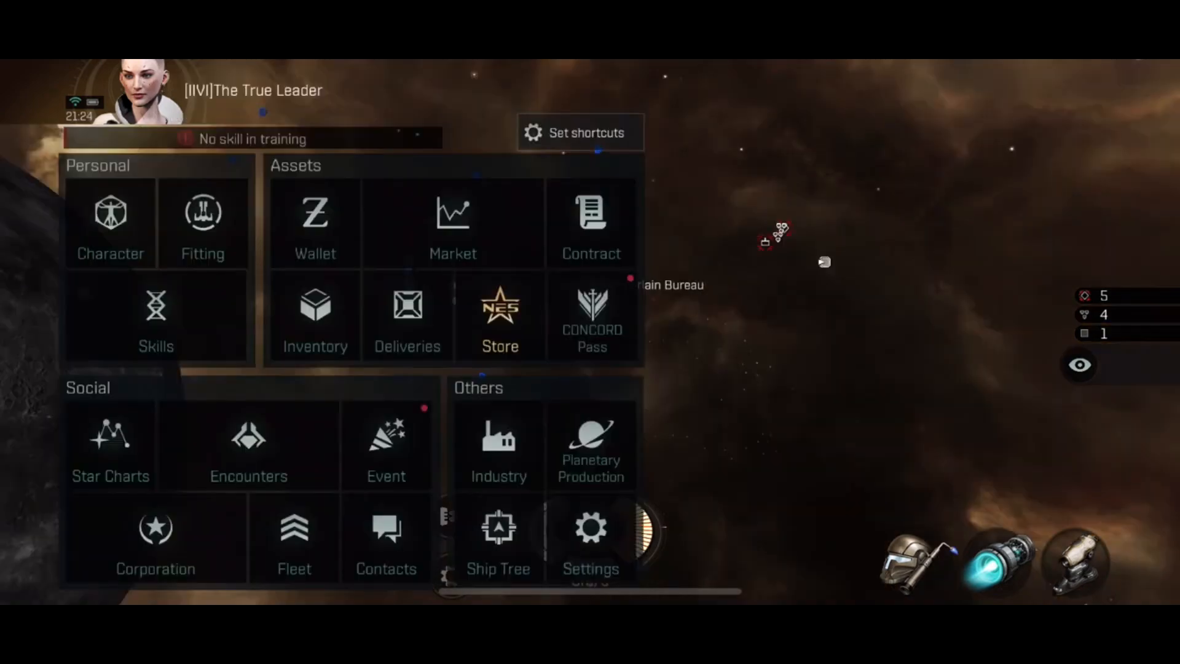
Review Battle Settings, then approach the Hedion V - Moon 9 Court Chamberlain Bureau.
left_click(591, 530)
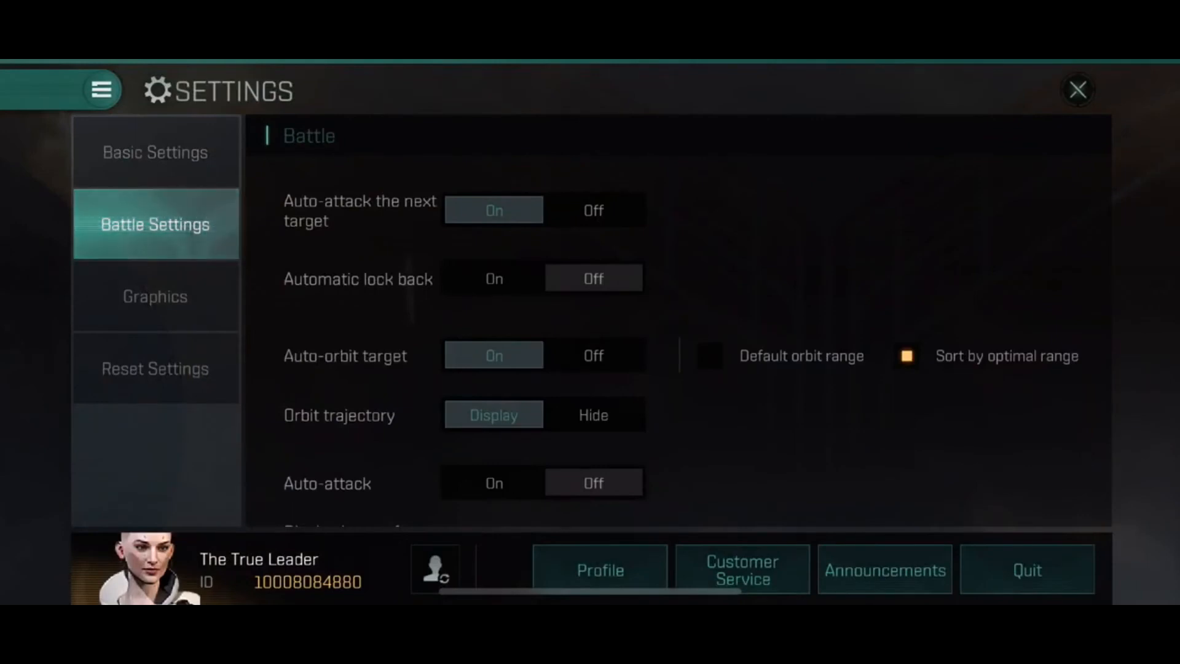
scroll("down", 3)
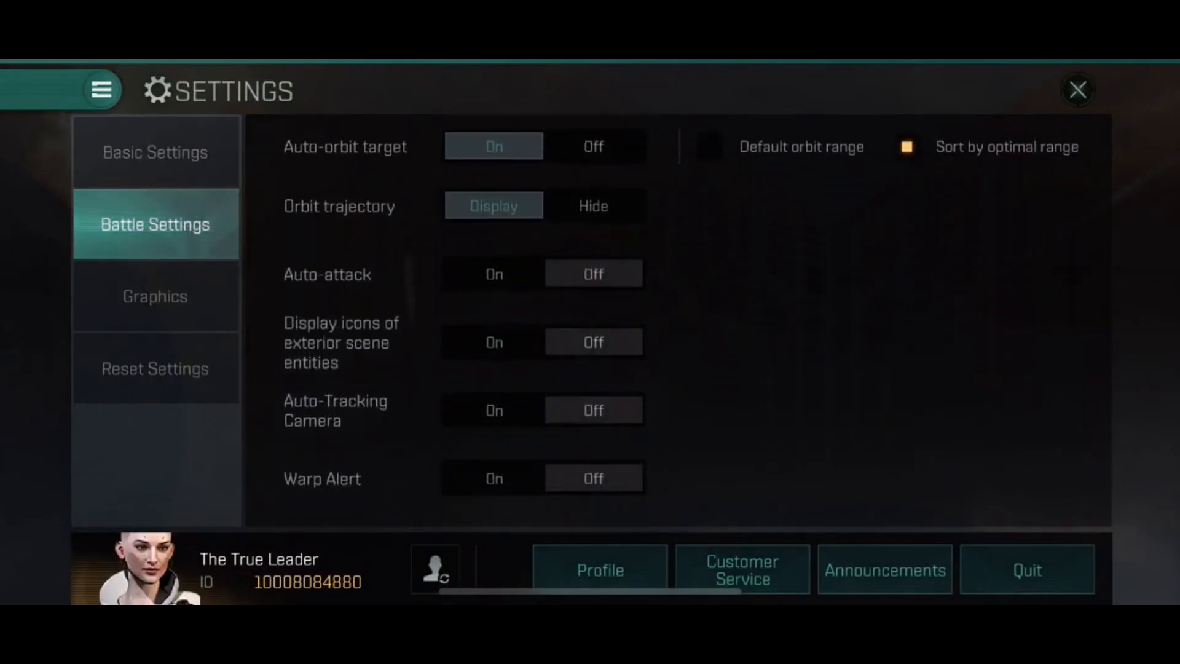
left_click(1077, 90)
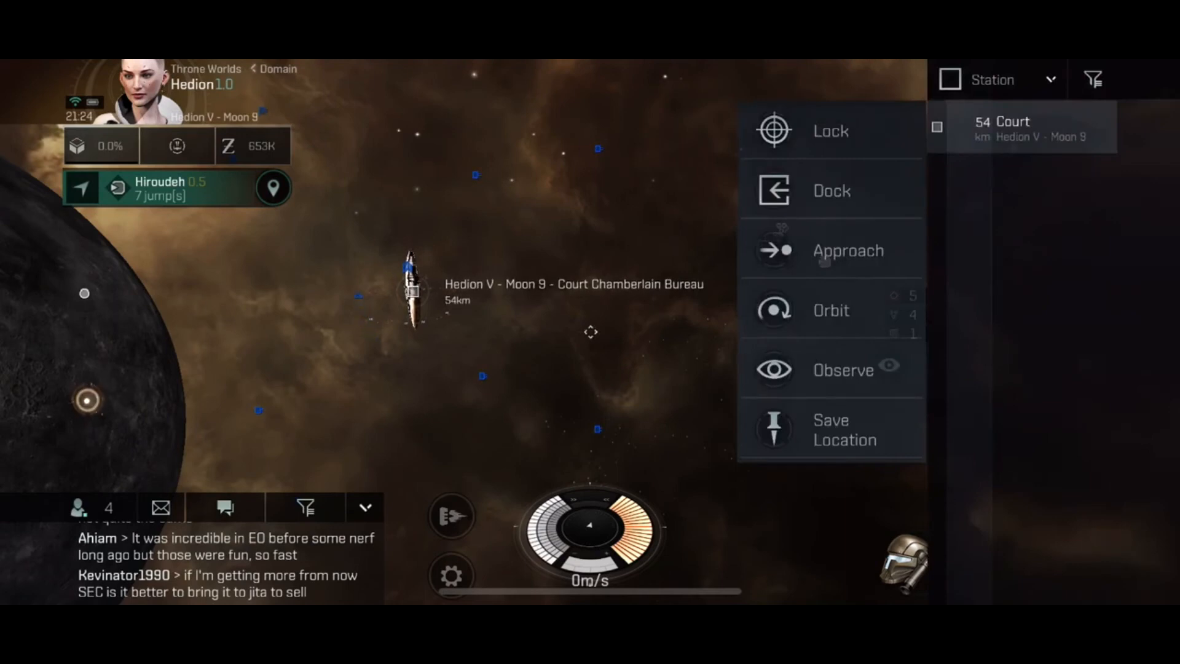
left_click(848, 251)
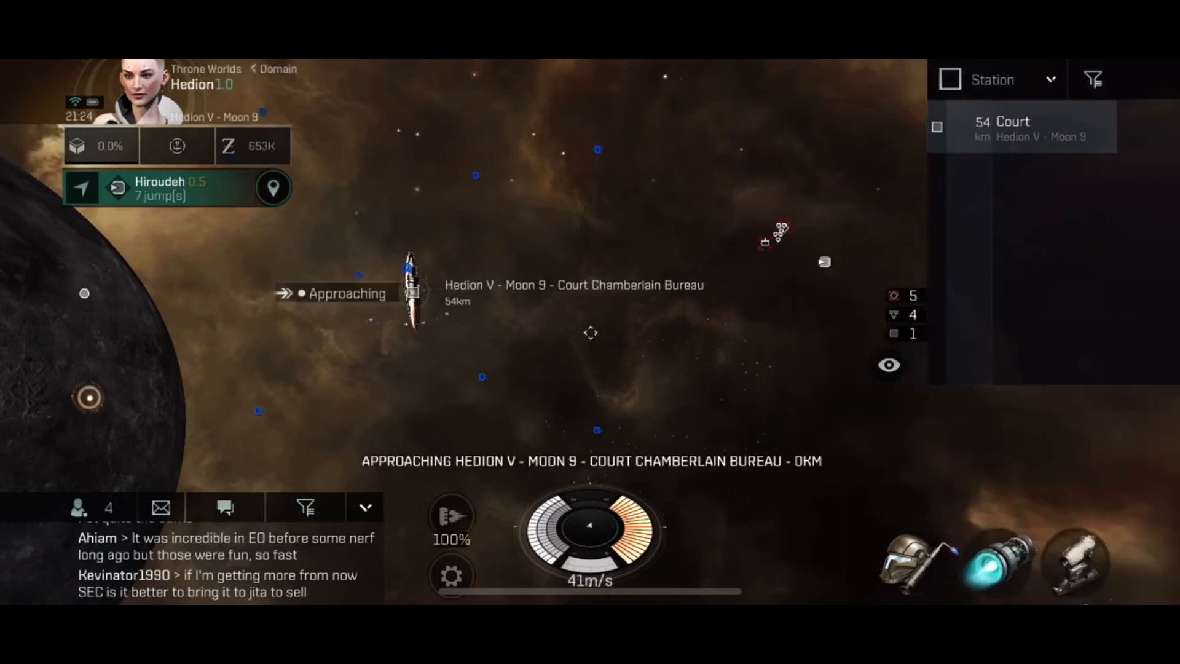